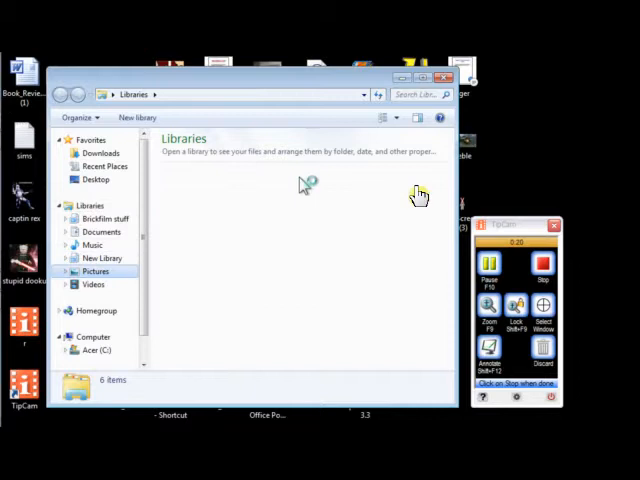
# Browse the Pictures library thumbnails, select a LEGO Digital Designer minifigure screenshot, and start GIMP
pyautogui.doubleClick(96, 272)
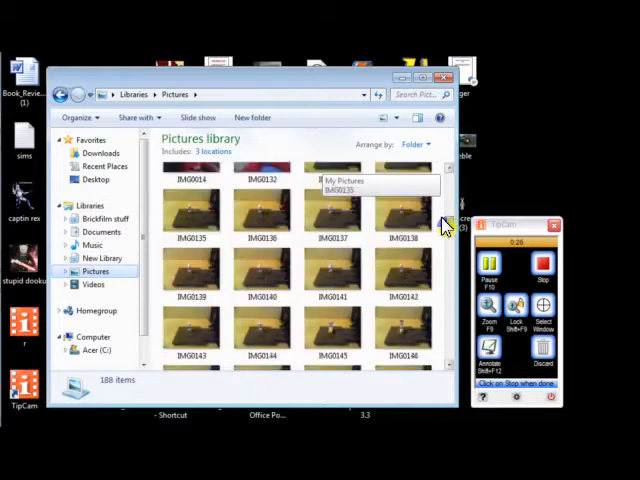
pyautogui.scroll(-3)
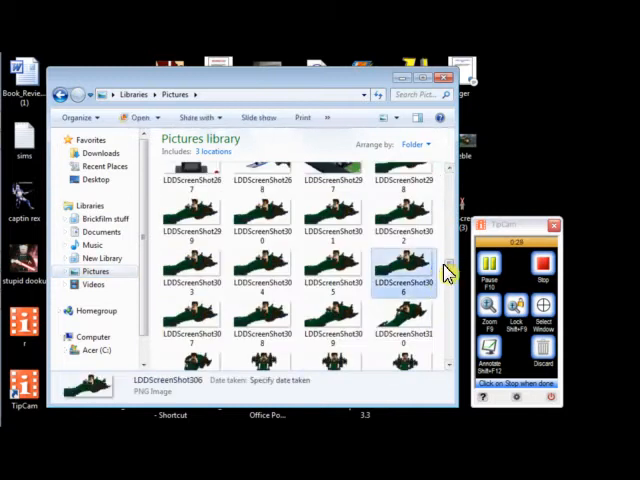
pyautogui.scroll(-3)
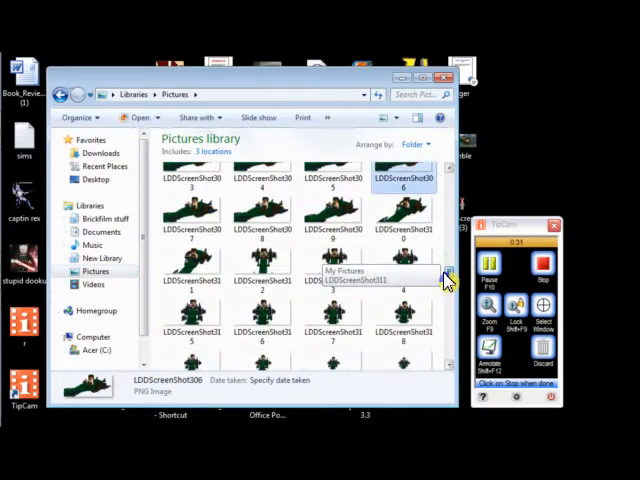
pyautogui.scroll(-3)
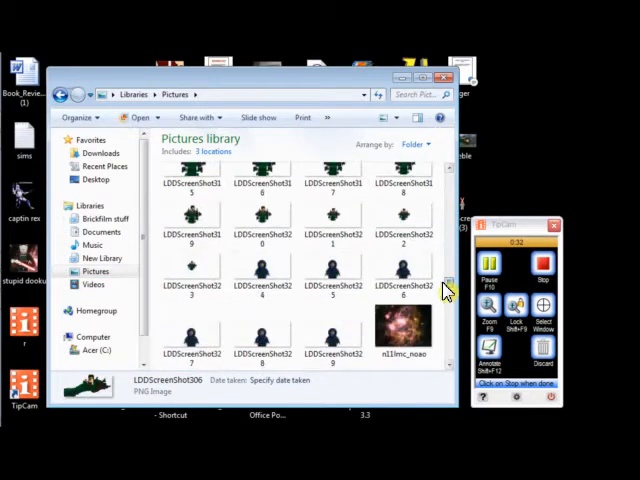
pyautogui.click(262, 272)
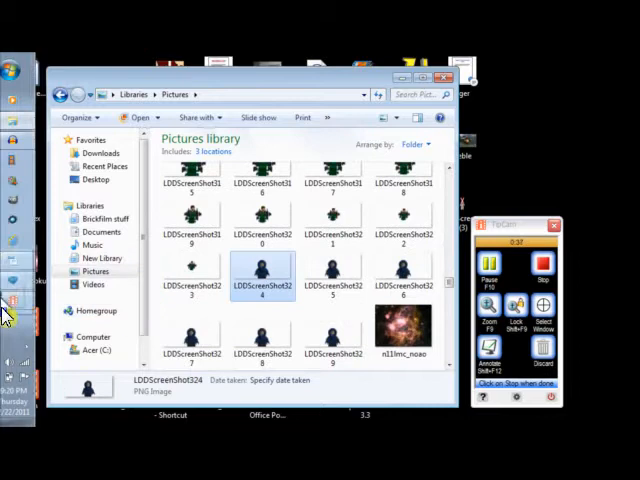
pyautogui.moveTo(28, 208)
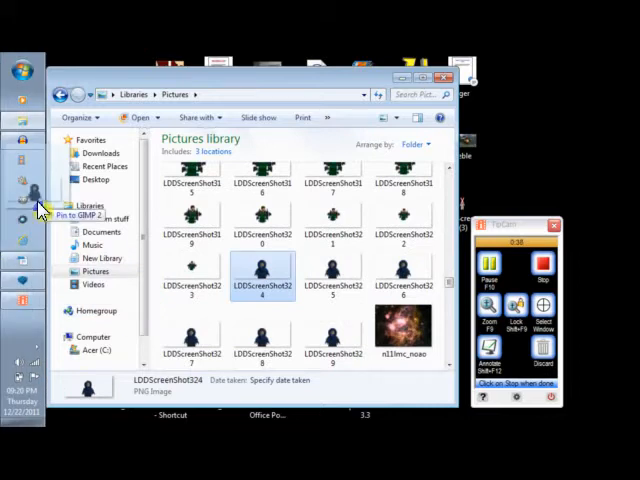
pyautogui.click(22, 190)
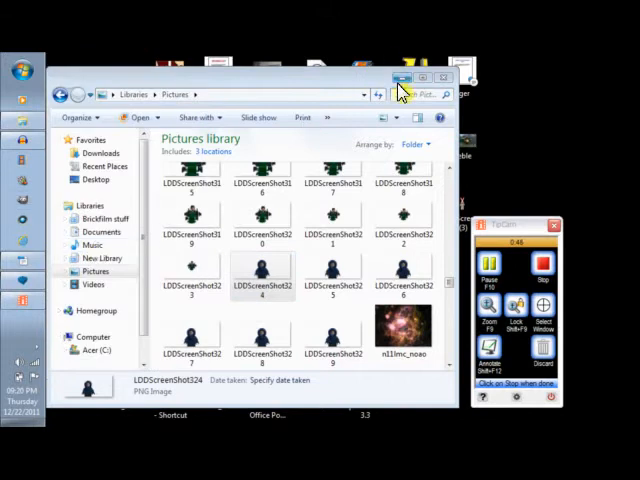
# Shrink the Pencil brush scale and draw pixels below the smile so the mouth looks open
pyautogui.click(450, 78)
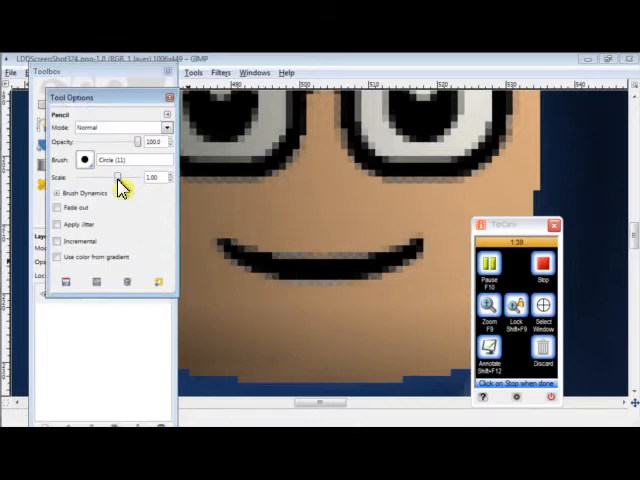
pyautogui.moveTo(116, 176); pyautogui.dragTo(96, 176)
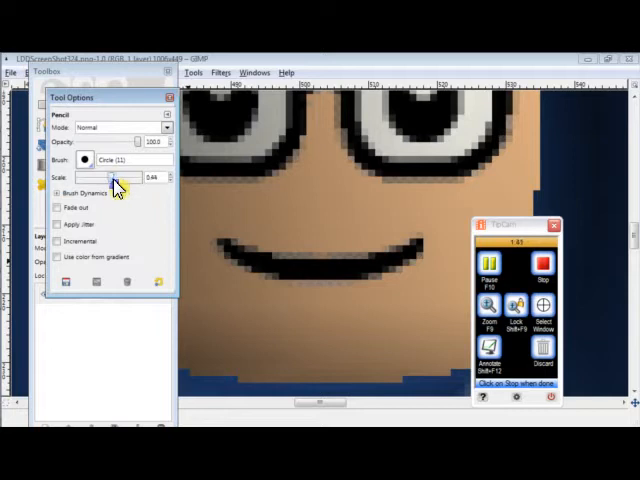
pyautogui.moveTo(136, 176); pyautogui.dragTo(110, 176)
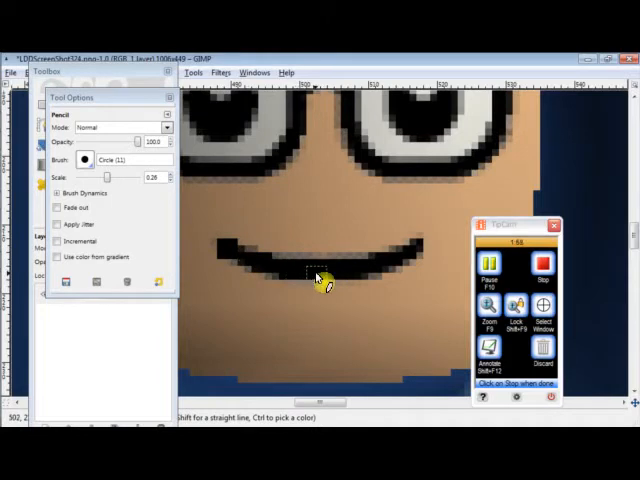
pyautogui.moveTo(330, 280); pyautogui.dragTo(390, 250)
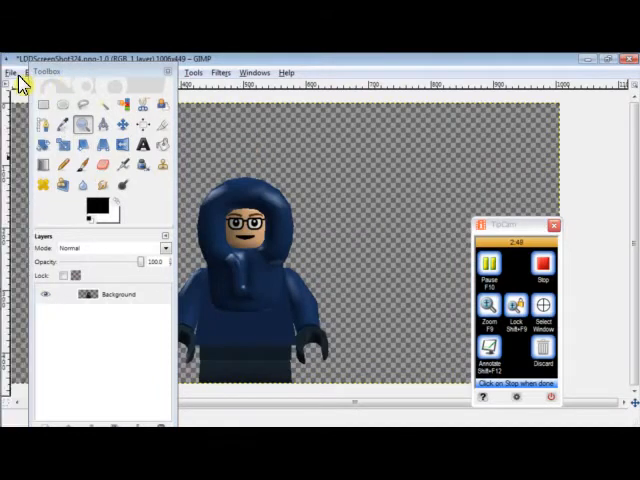
# Save the edited minifigure image via File > Save
pyautogui.click(30, 72)
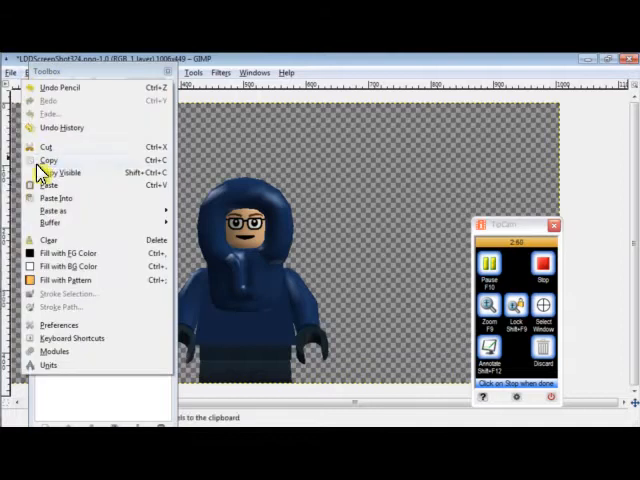
pyautogui.click(8, 72)
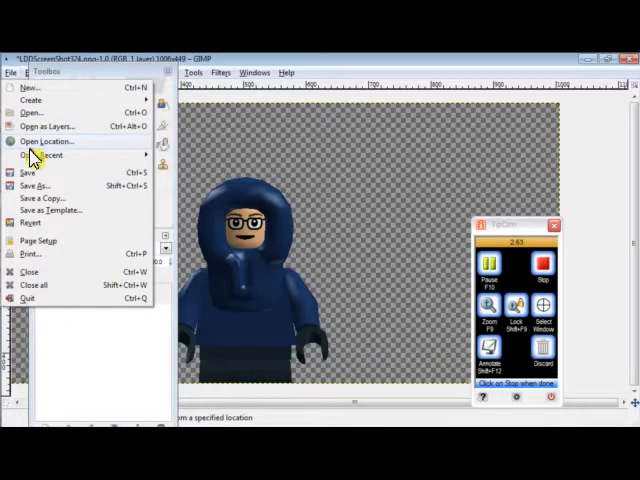
pyautogui.moveTo(38, 186)
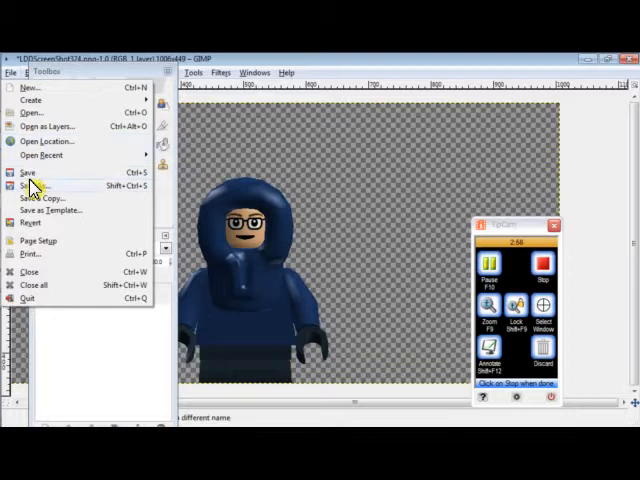
pyautogui.click(28, 186)
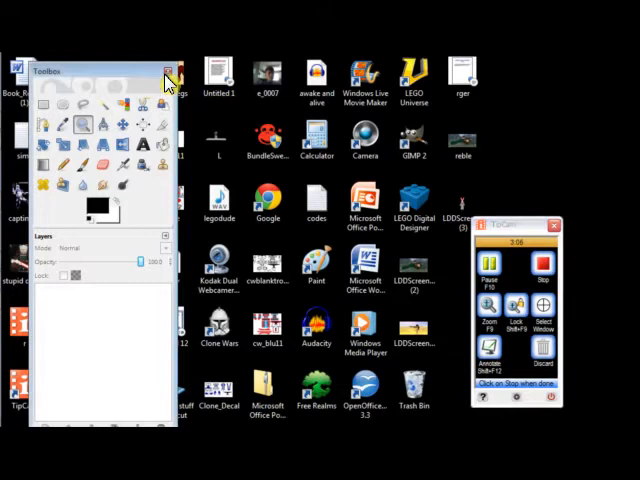
# Close the GIMP toolbox and open the Santa scene image from the desktop
pyautogui.click(168, 70)
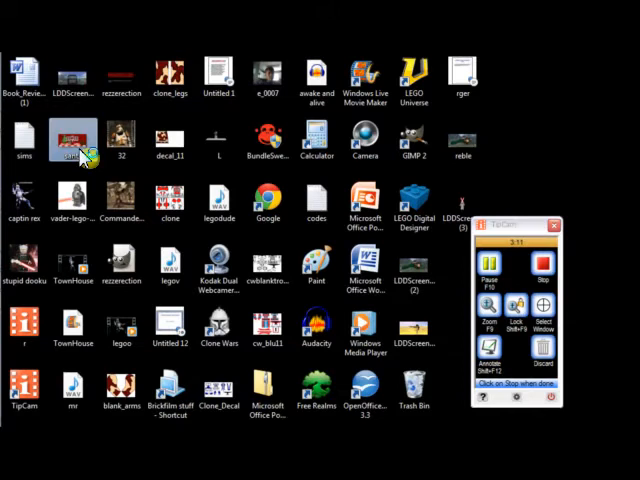
pyautogui.doubleClick(72, 138)
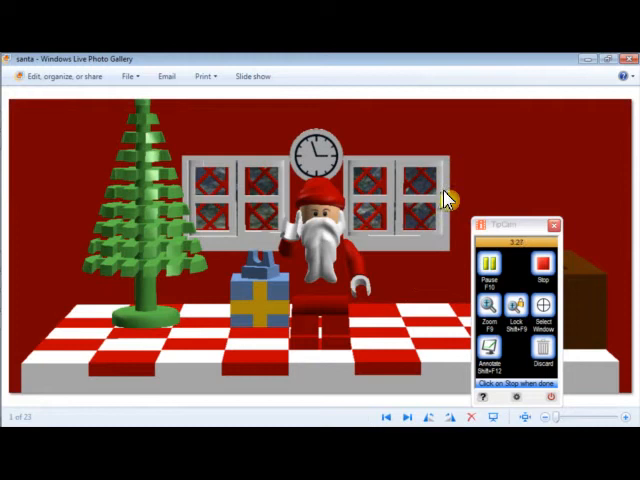
pyautogui.moveTo(420, 250)
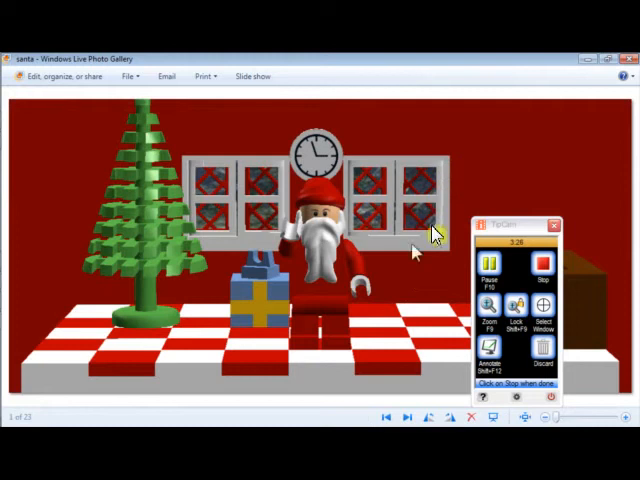
pyautogui.moveTo(228, 404)
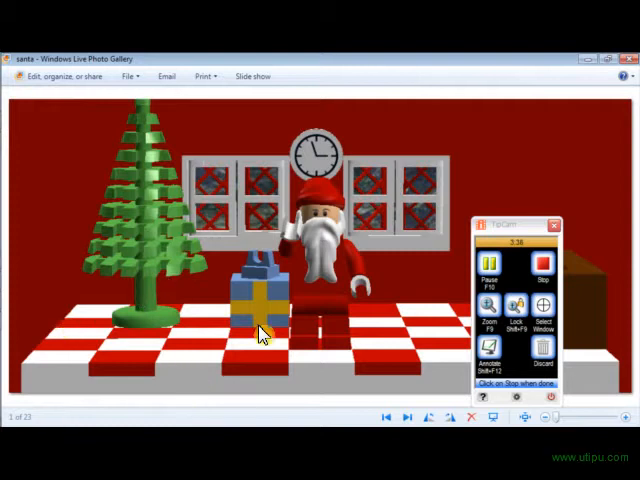
pyautogui.moveTo(428, 270)
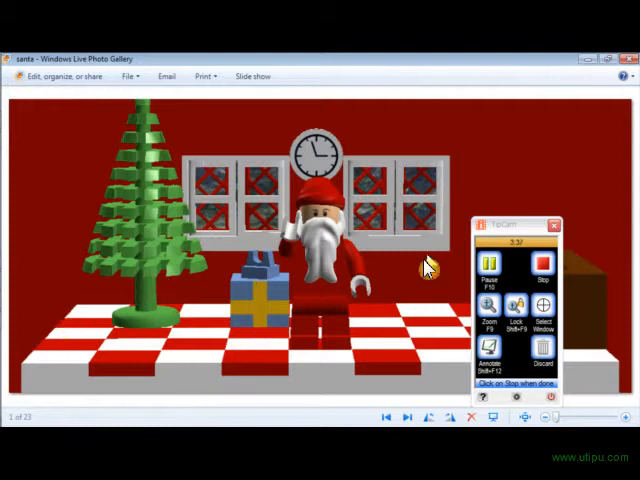
# Look at the LEGO Santa Christmas scene in Windows Live Photo Gallery
pyautogui.click(486, 224)
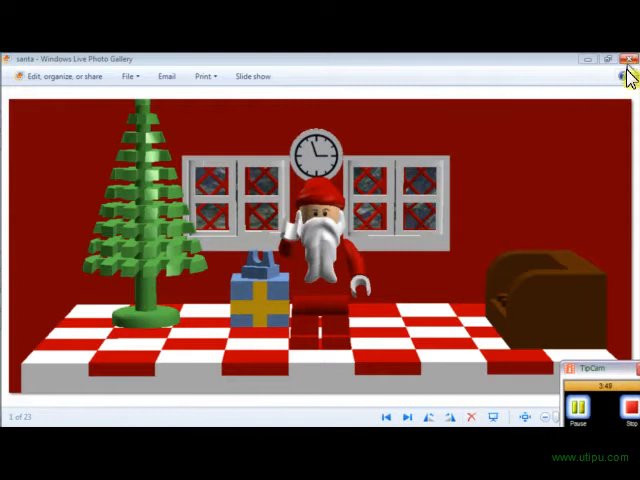
# Close the Santa picture viewer and return to the Pictures library in Windows Explorer
pyautogui.click(628, 62)
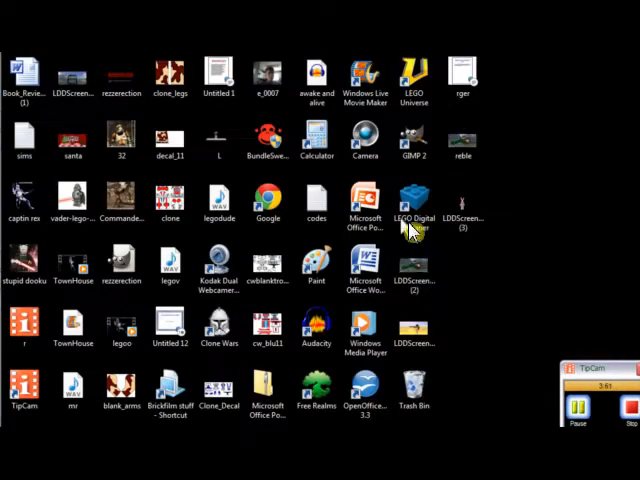
pyautogui.moveTo(304, 368)
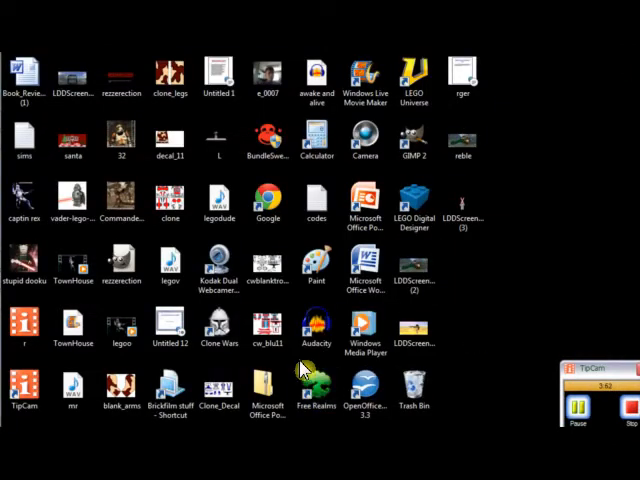
pyautogui.click(266, 270)
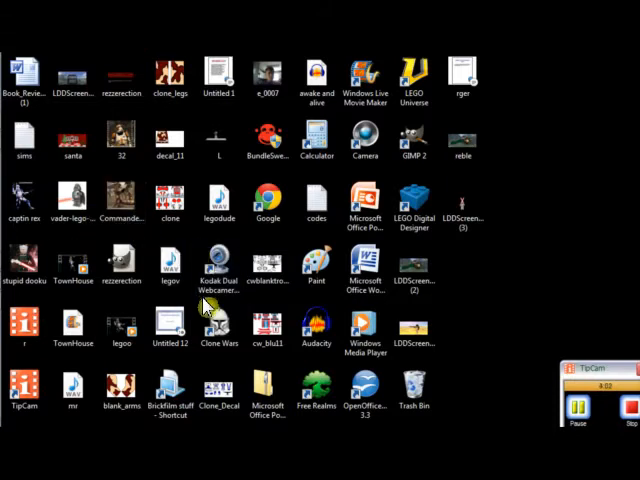
pyautogui.click(316, 326)
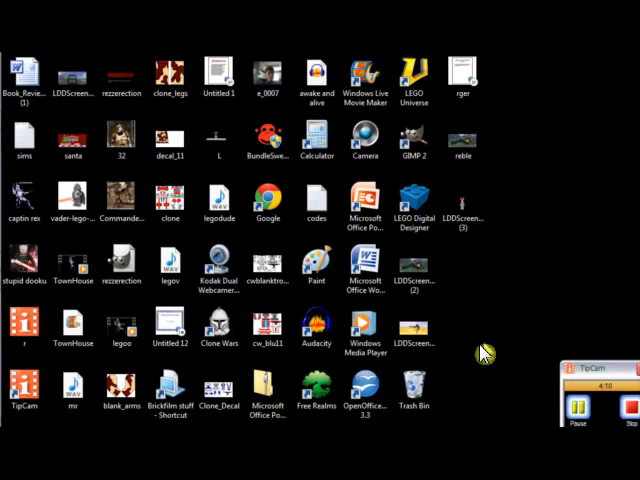
pyautogui.moveTo(310, 246)
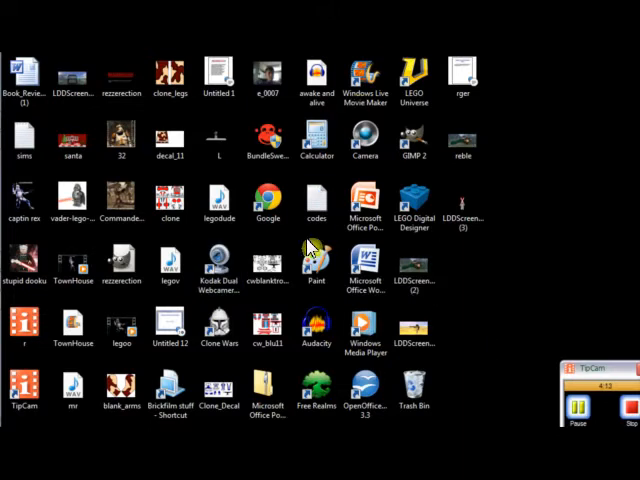
pyautogui.moveTo(272, 244)
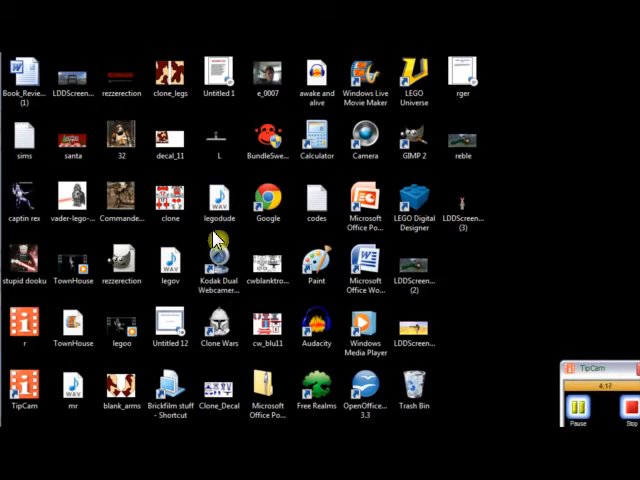
pyautogui.click(76, 200)
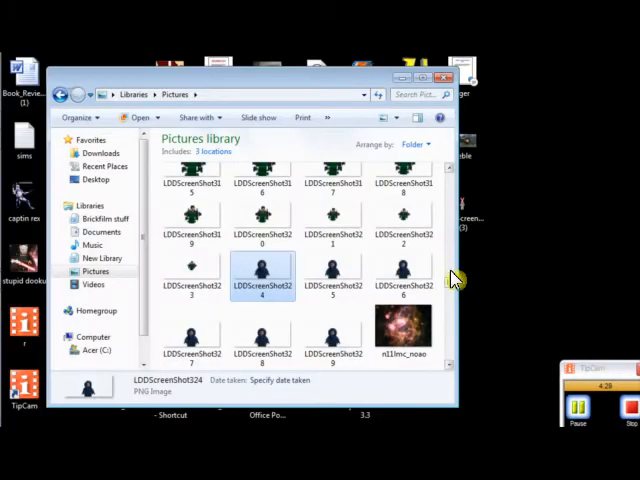
# Scroll down through the Pictures thumbnails and select the count_dooku minifigure image
pyautogui.scroll(-3)
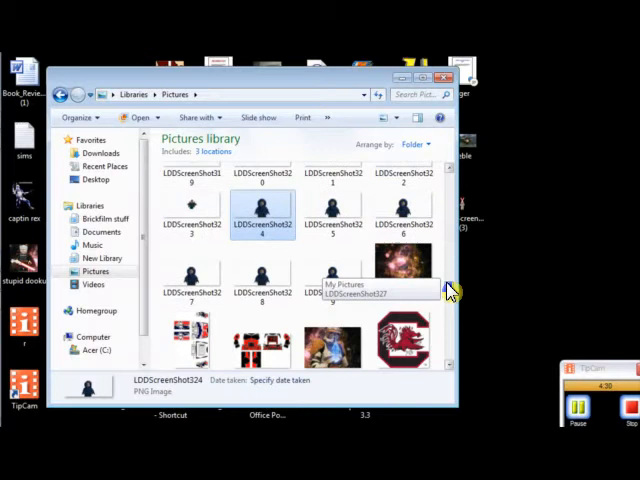
pyautogui.scroll(-3)
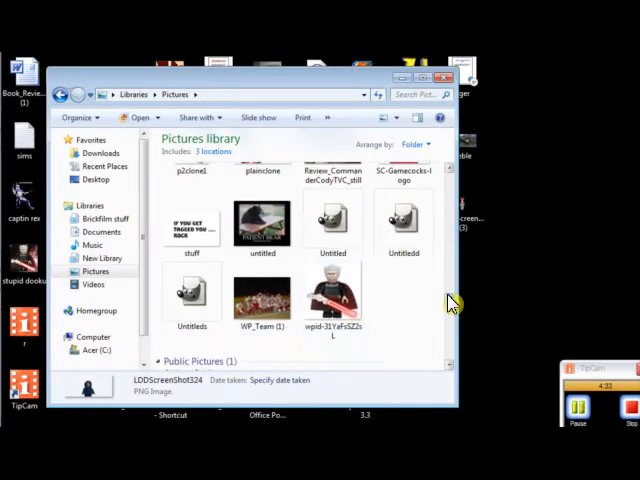
pyautogui.moveTo(420, 312)
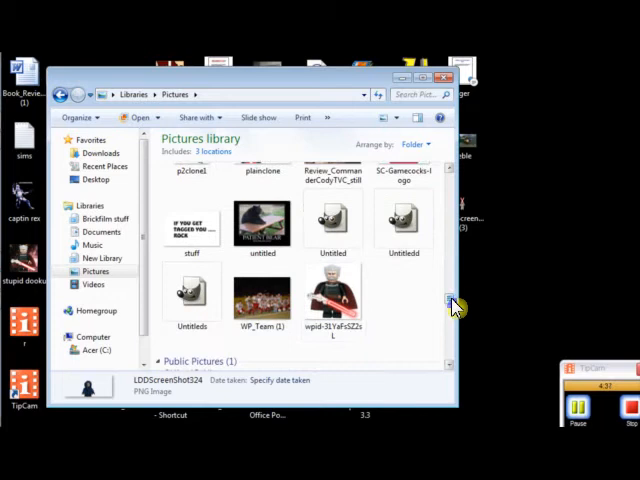
pyautogui.scroll(-3)
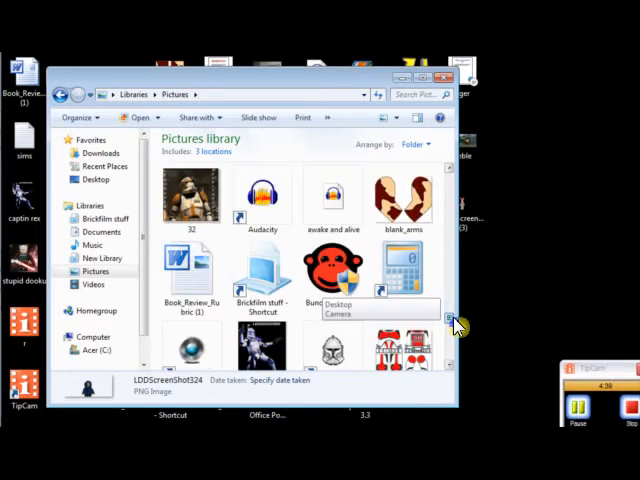
pyautogui.scroll(-3)
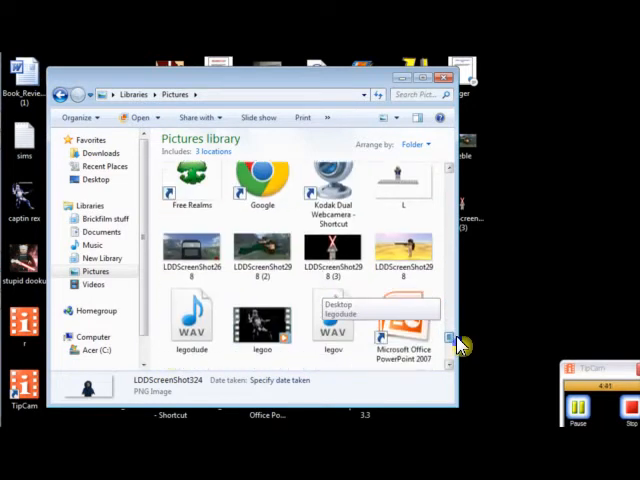
pyautogui.scroll(-3)
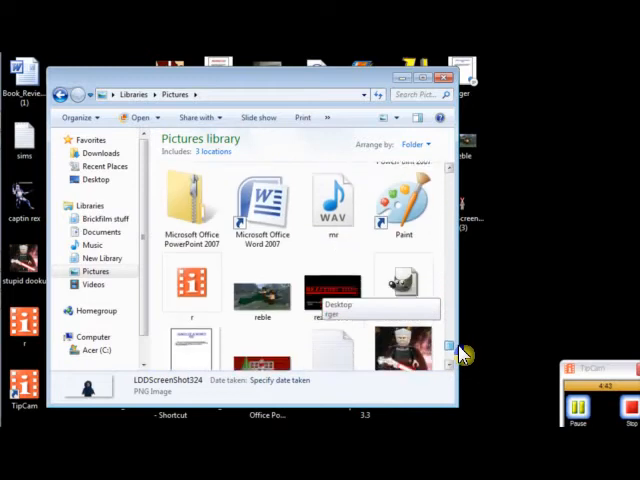
pyautogui.scroll(-3)
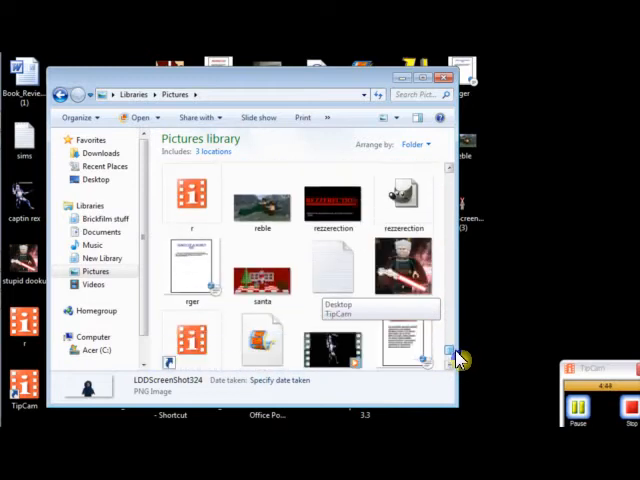
pyautogui.scroll(-3)
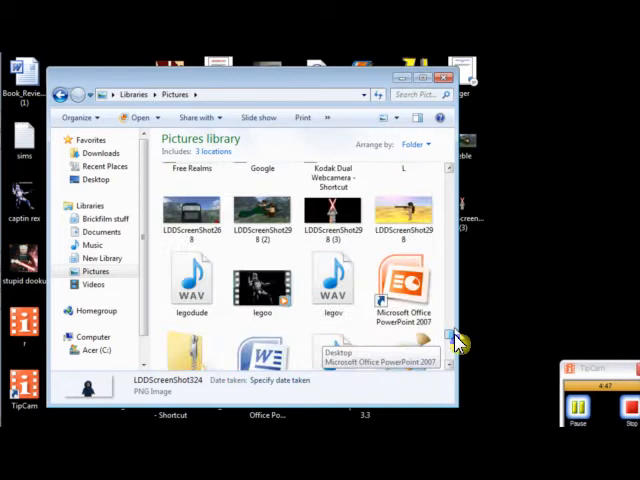
pyautogui.scroll(-3)
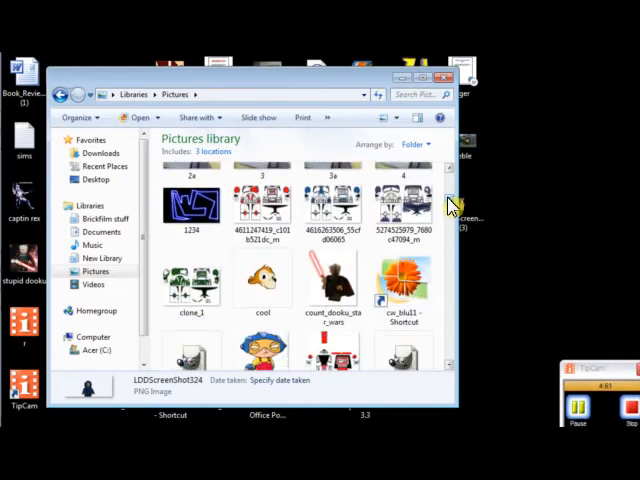
pyautogui.click(332, 278)
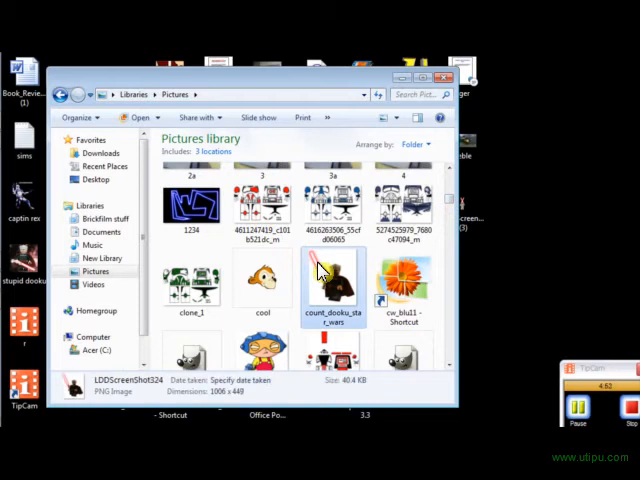
# Open count_dooku in Windows Live Photo Gallery, showing the figure with its red lightsaber
pyautogui.doubleClick(332, 276)
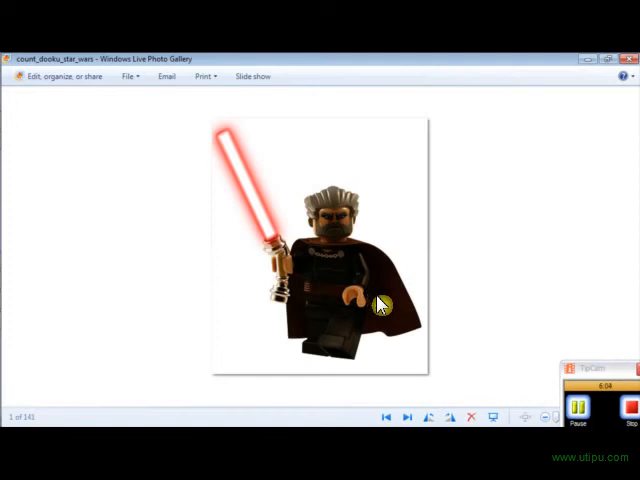
pyautogui.moveTo(292, 104)
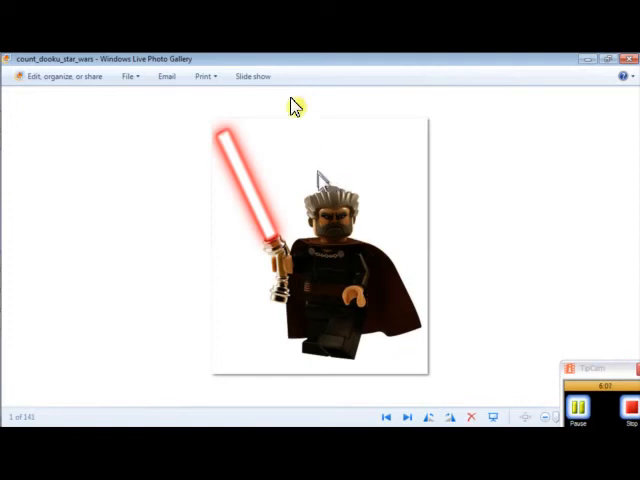
pyautogui.moveTo(284, 144)
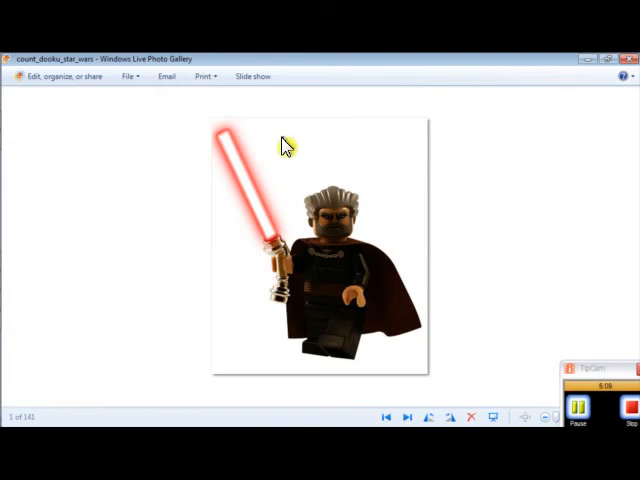